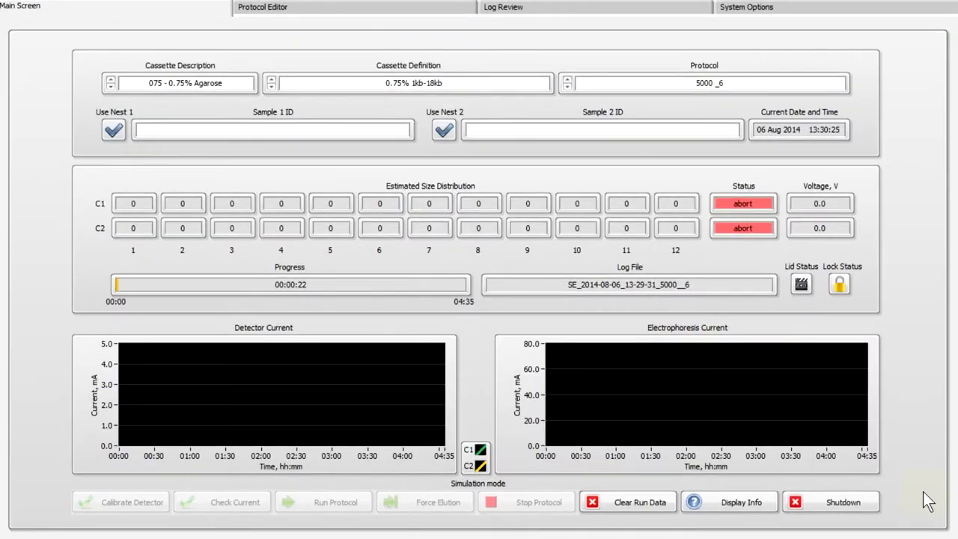
pyautogui.moveTo(920, 494)
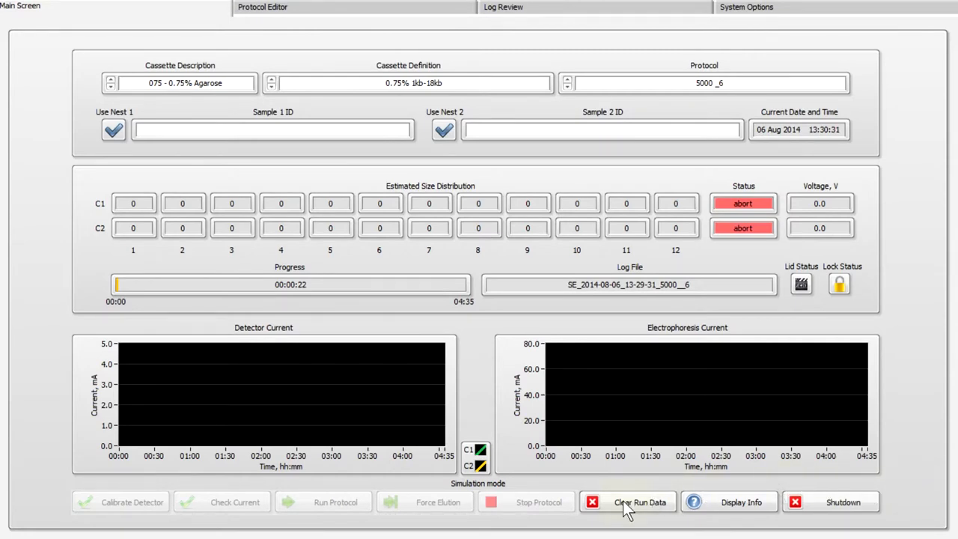
# - Clear the aborted run's data so both lanes return to idle
pyautogui.click(638, 502)
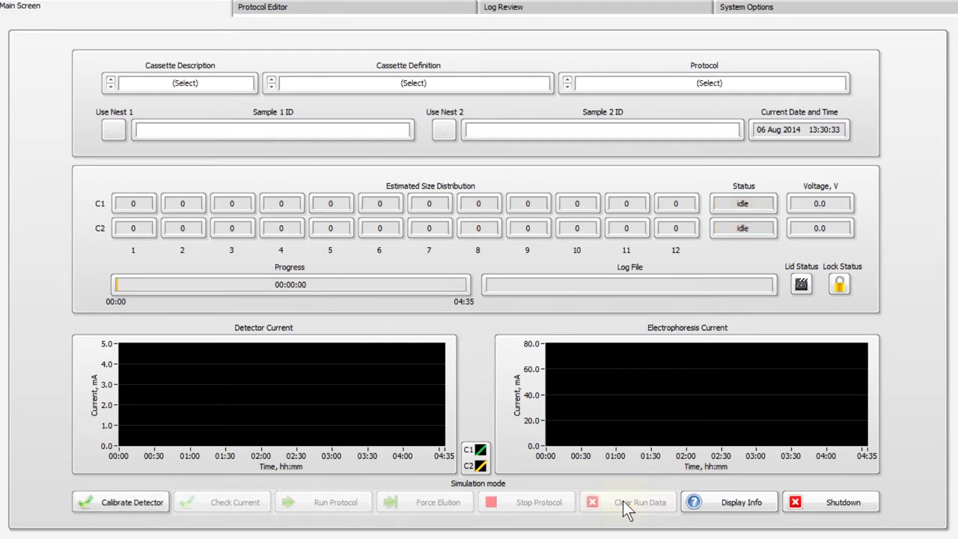
pyautogui.moveTo(557, 494)
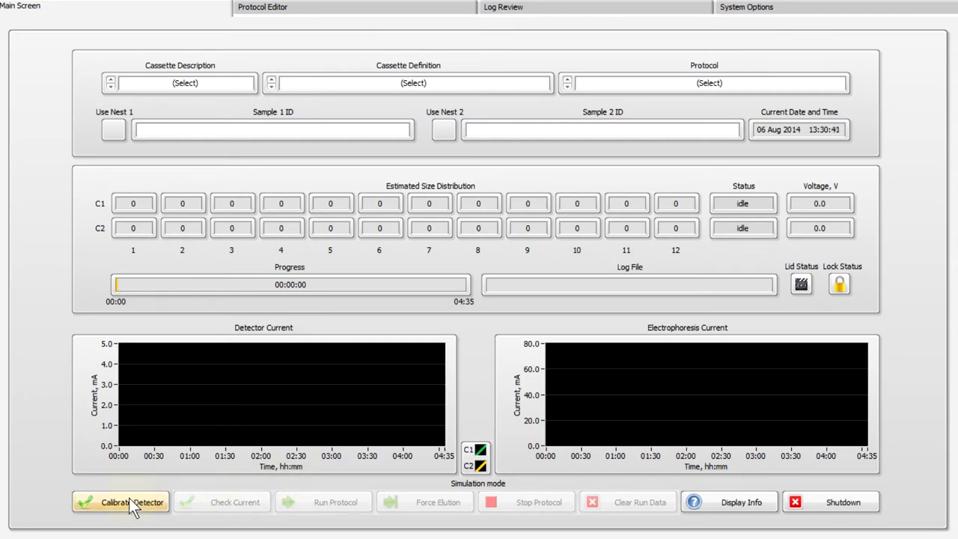
# - Bring up Calibrate Detector and tick Nest 1 and Nest 2 under Select Nests to Test
pyautogui.click(119, 501)
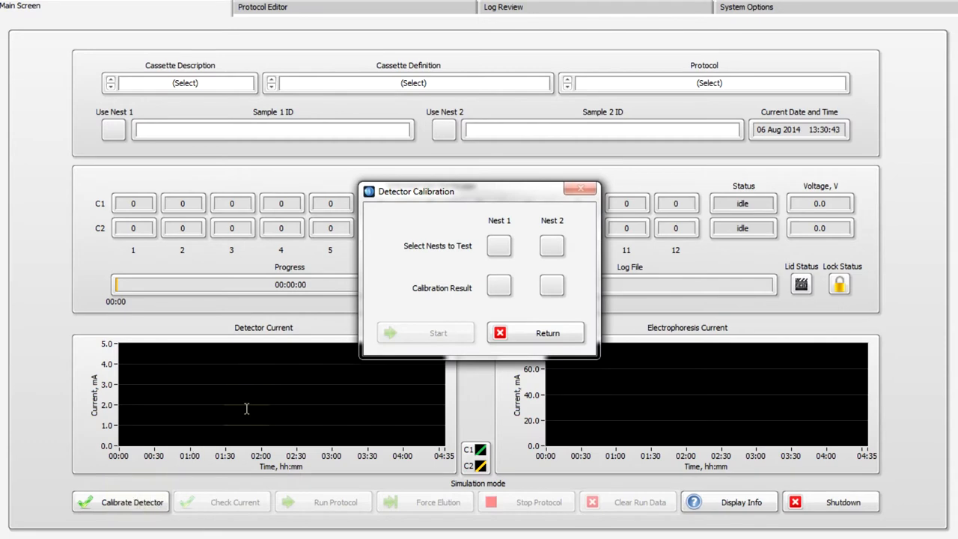
pyautogui.moveTo(476, 276)
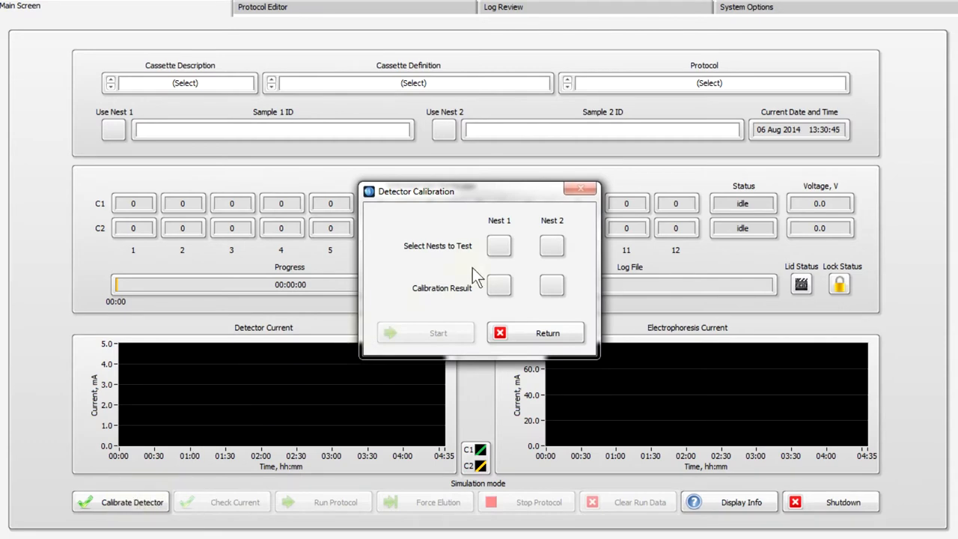
pyautogui.click(501, 246)
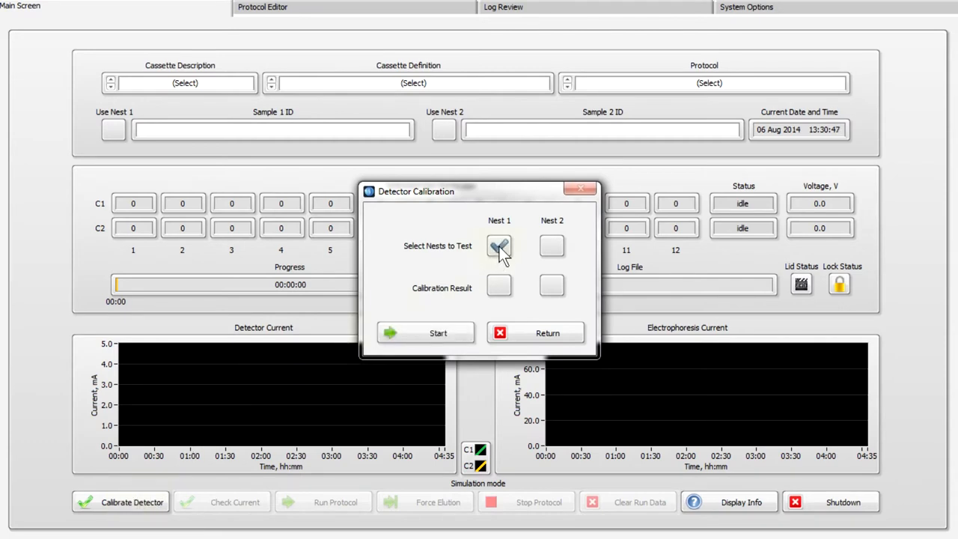
pyautogui.click(500, 246)
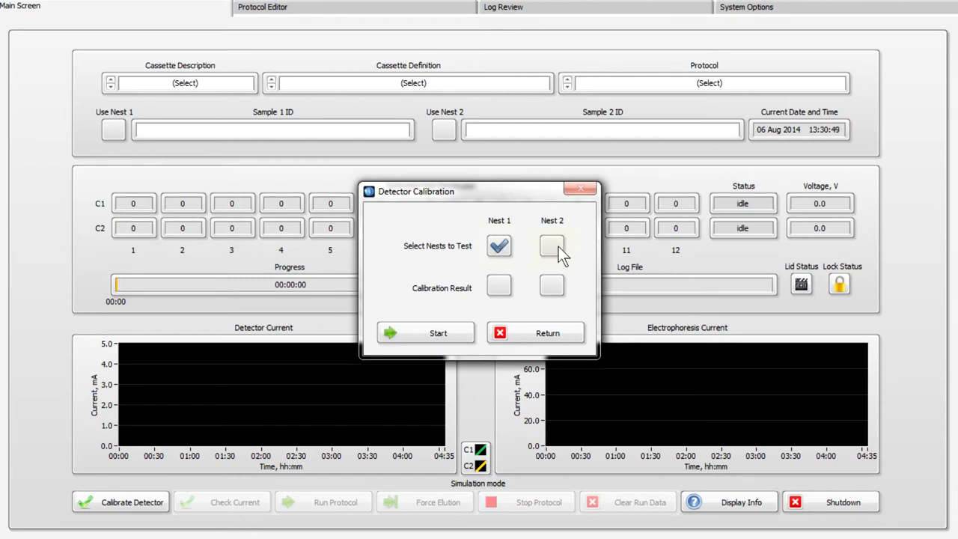
pyautogui.click(551, 246)
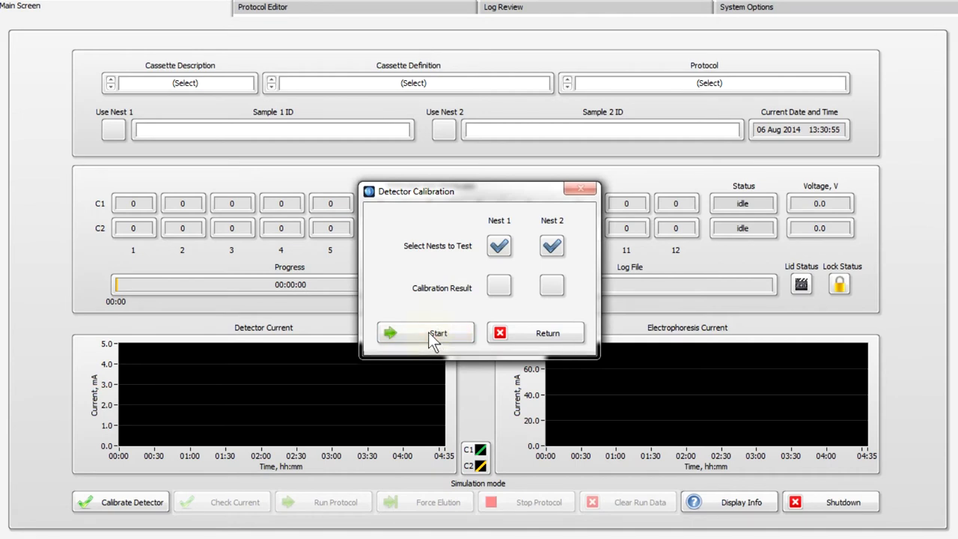
# - Start the calibration, get green checkmarks for both nests, and return to the Main Screen
pyautogui.click(437, 333)
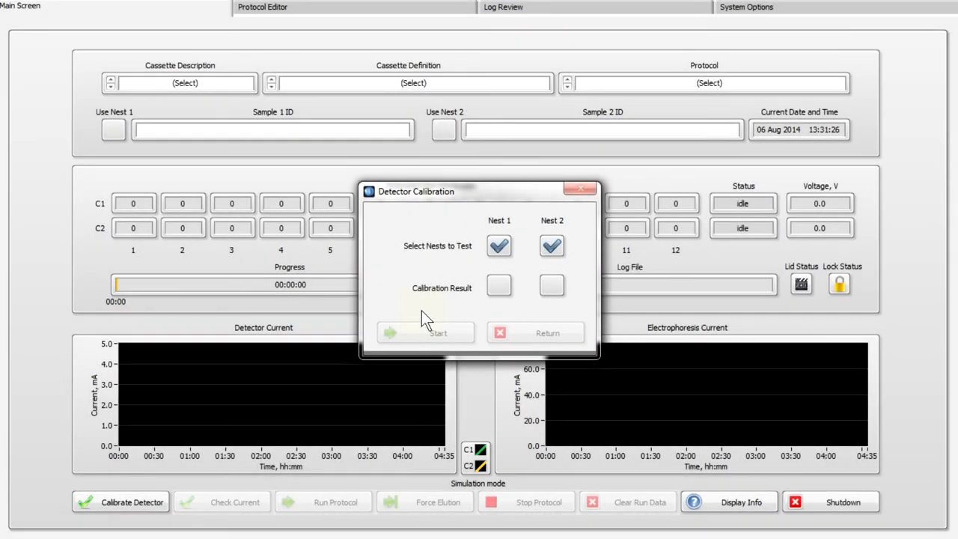
pyautogui.click(425, 332)
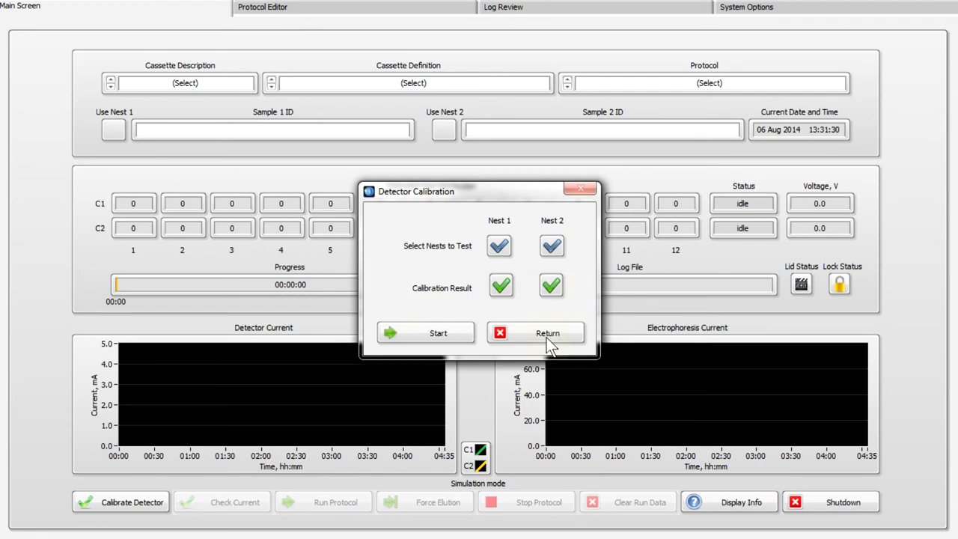
pyautogui.click(536, 332)
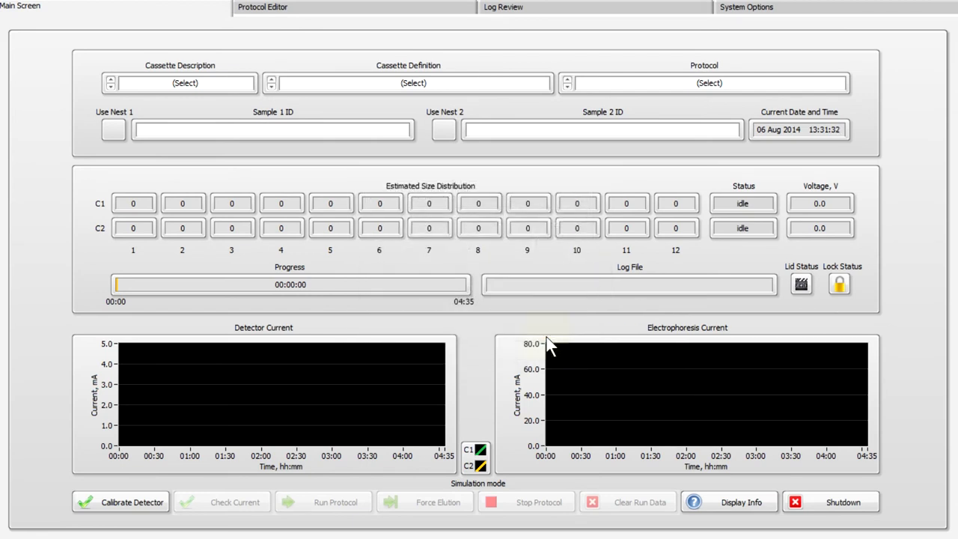